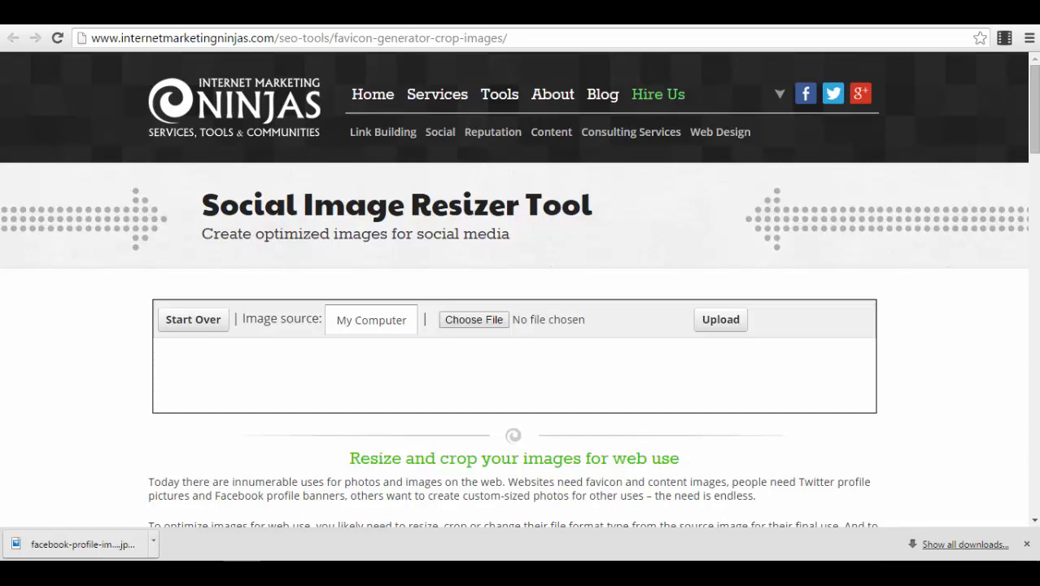
mouse_move(534, 95)
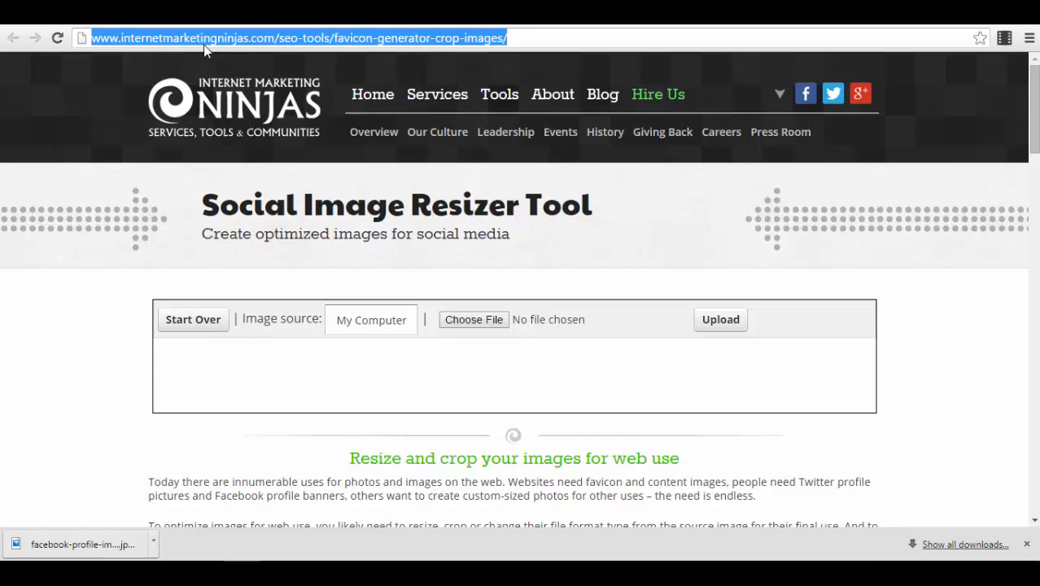
mouse_move(224, 79)
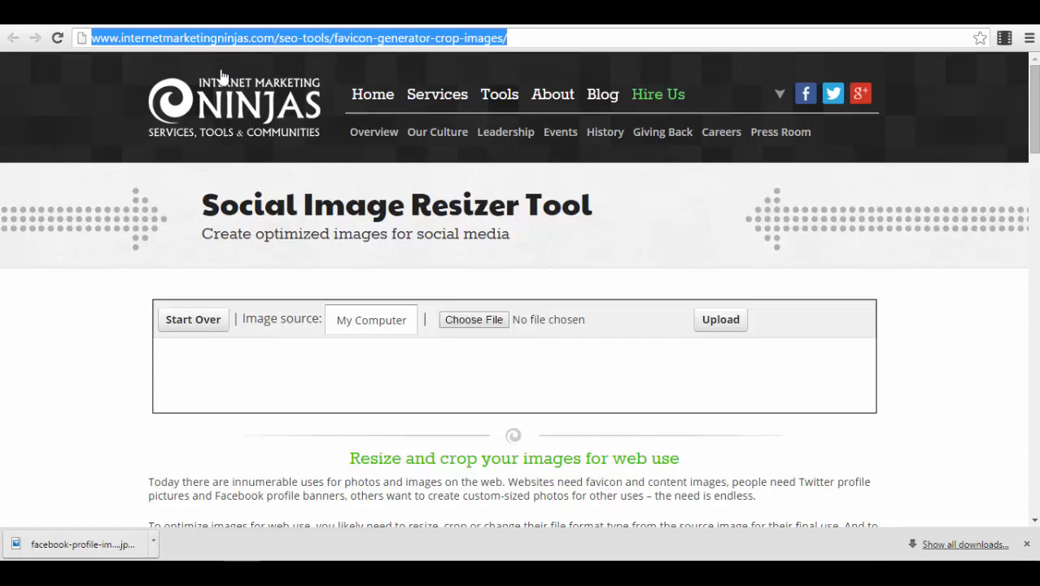
mouse_move(366, 269)
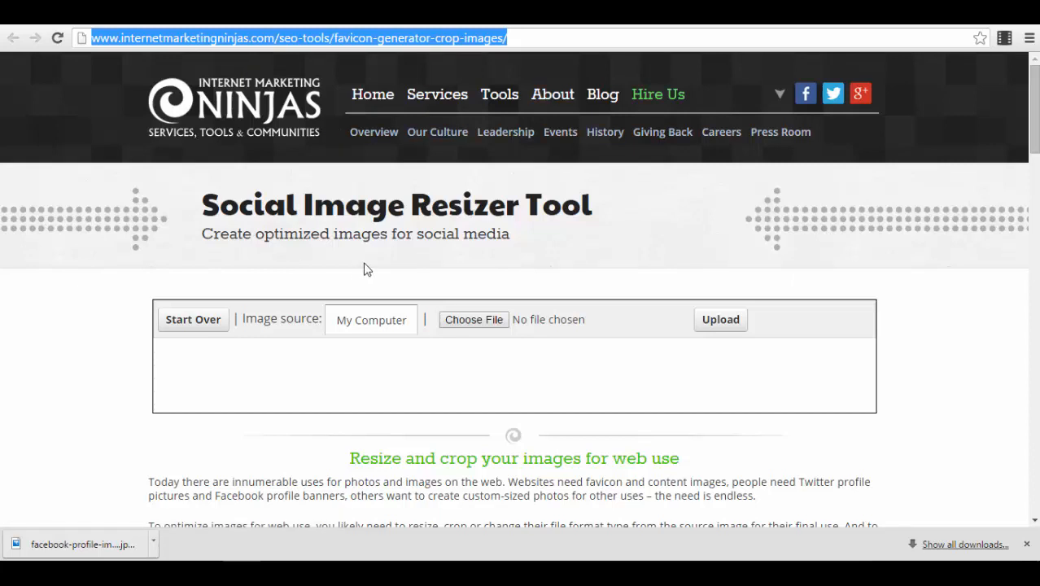
mouse_move(293, 178)
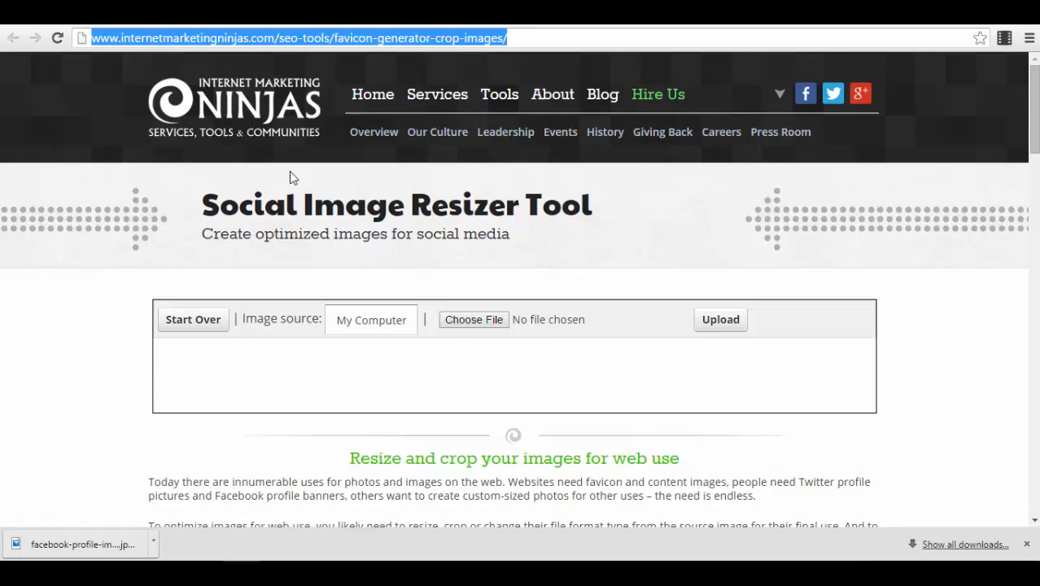
mouse_move(449, 371)
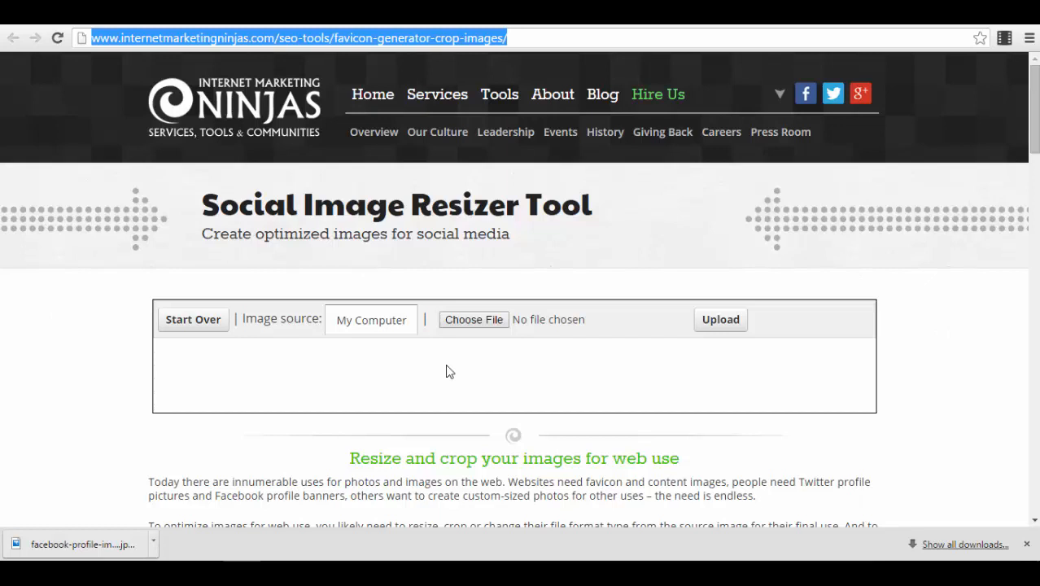
Choose the portrait photo from the Imagini folder and submit it for upload.
left_click(719, 319)
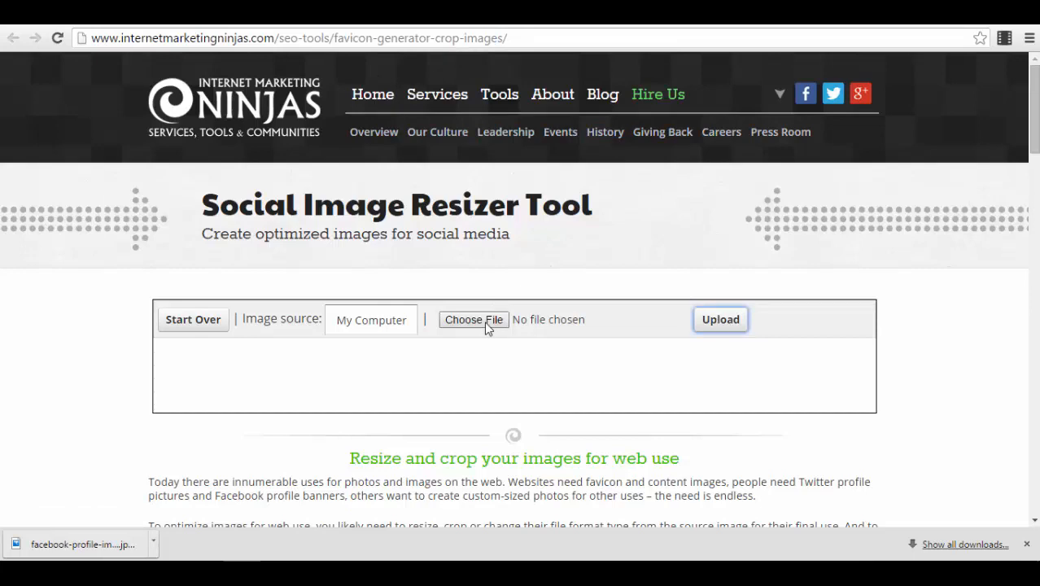
left_click(473, 319)
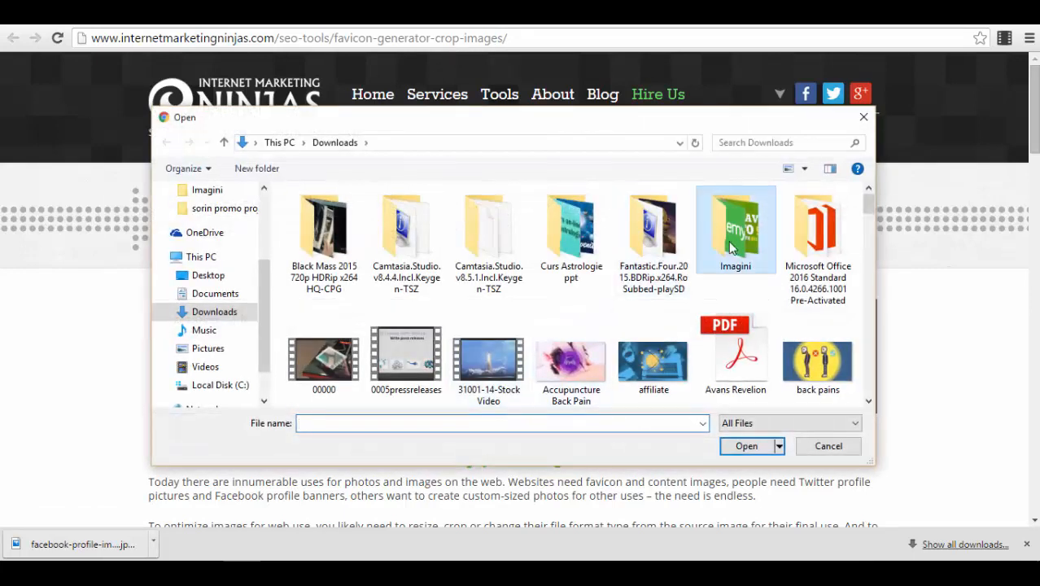
double_click(736, 228)
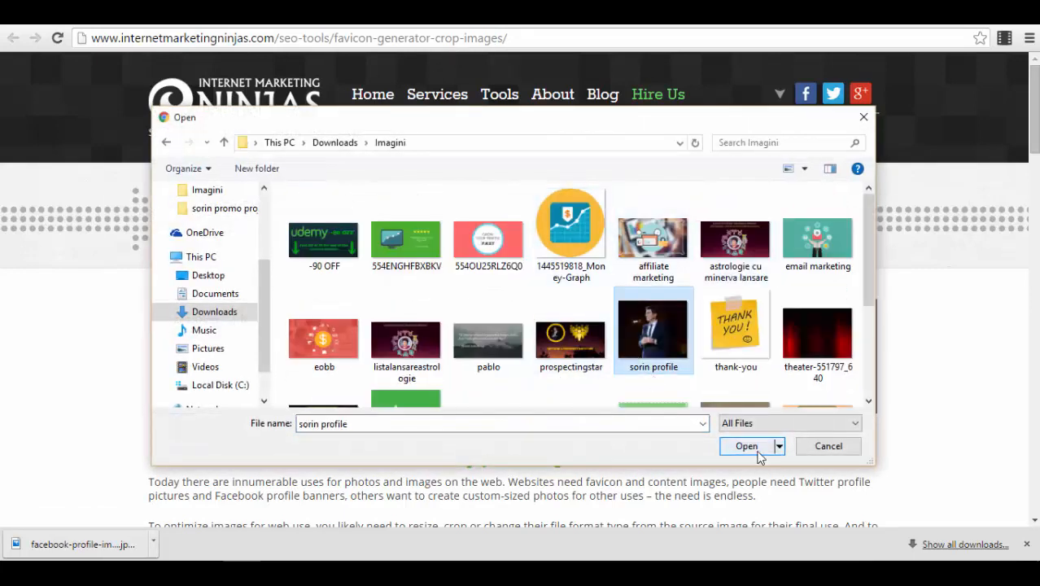
left_click(745, 446)
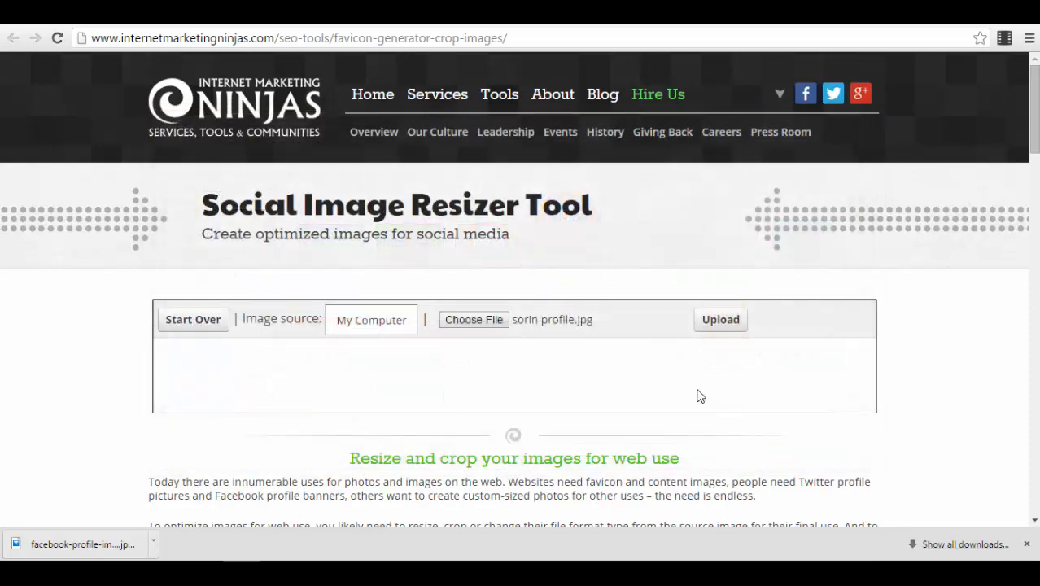
left_click(719, 319)
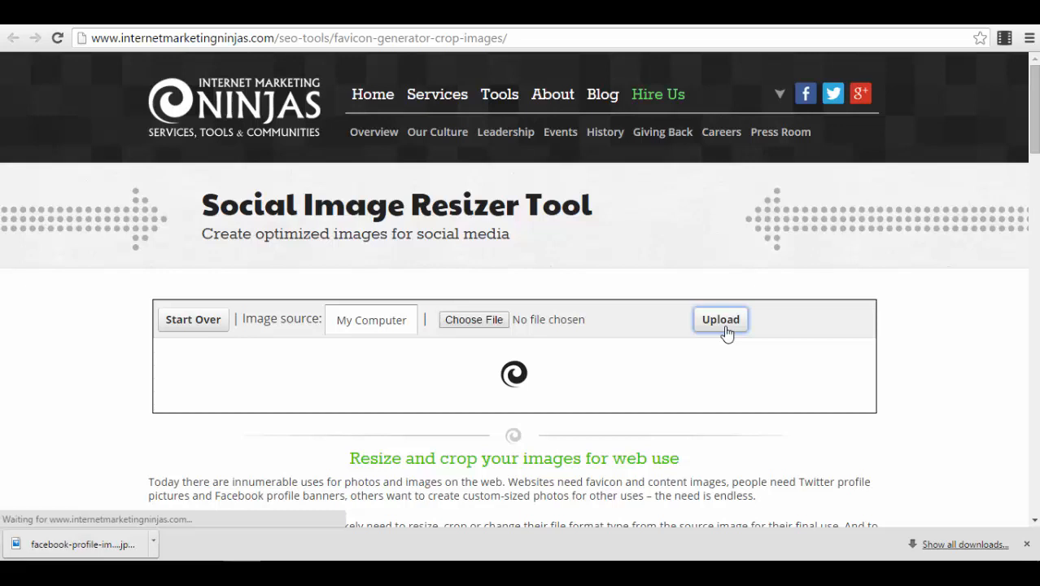
Apply the Facebook Profile Photo 180×180 preset and drag the square crop up over the man's head.
left_click(719, 319)
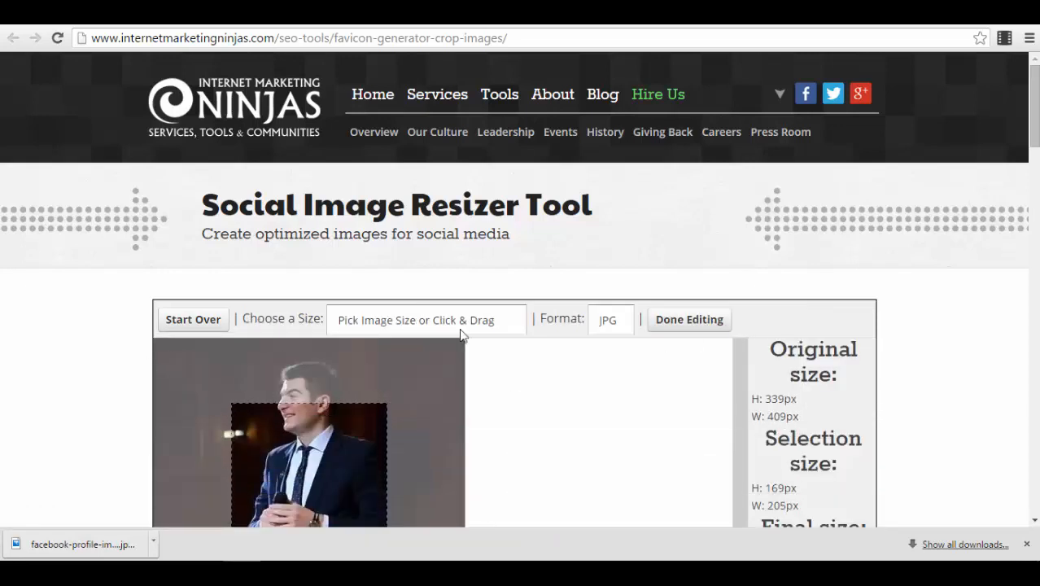
scroll("down", 3)
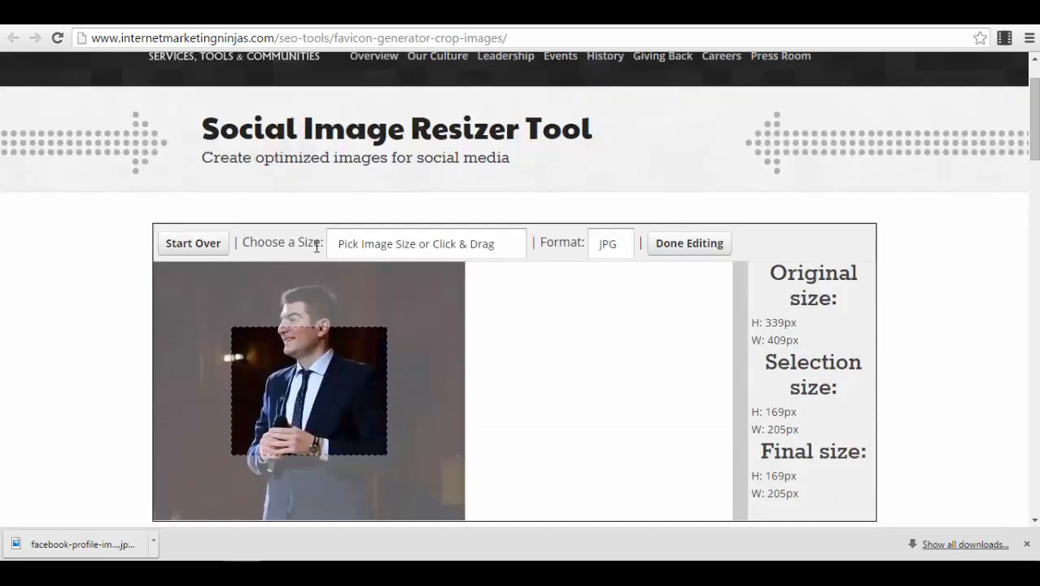
left_click(425, 244)
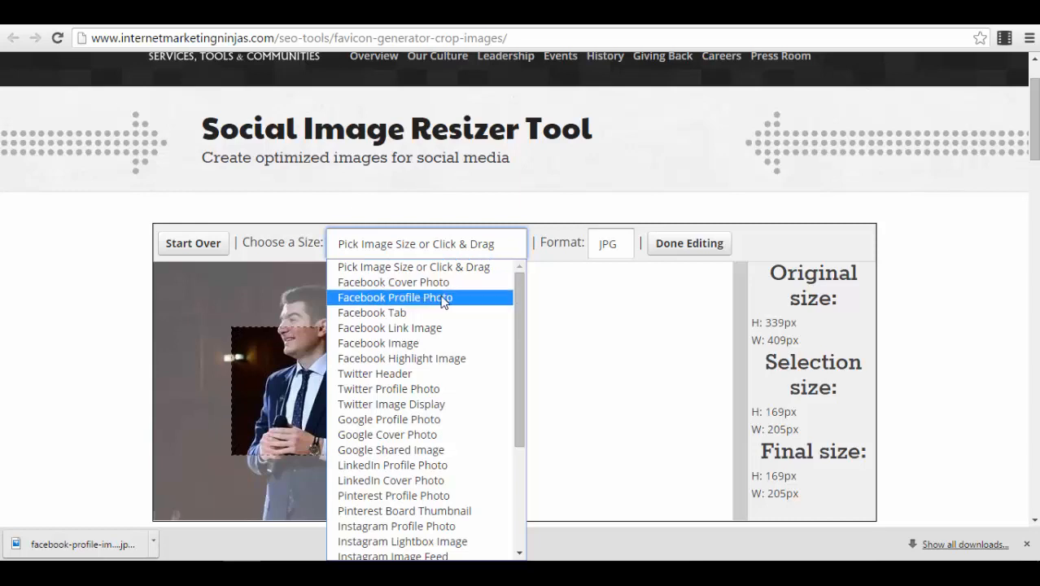
mouse_move(432, 301)
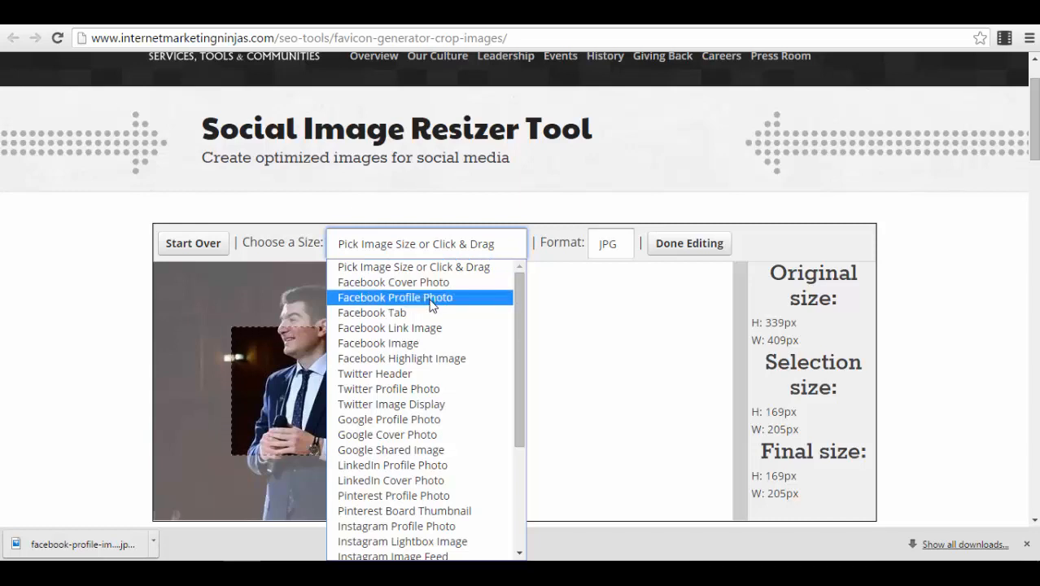
mouse_move(446, 358)
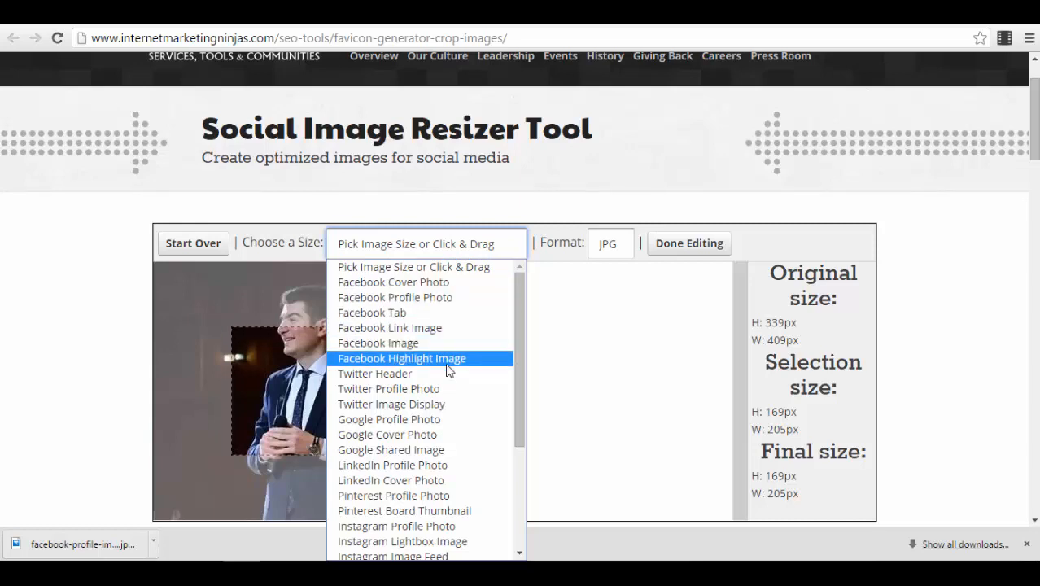
scroll("down", 3)
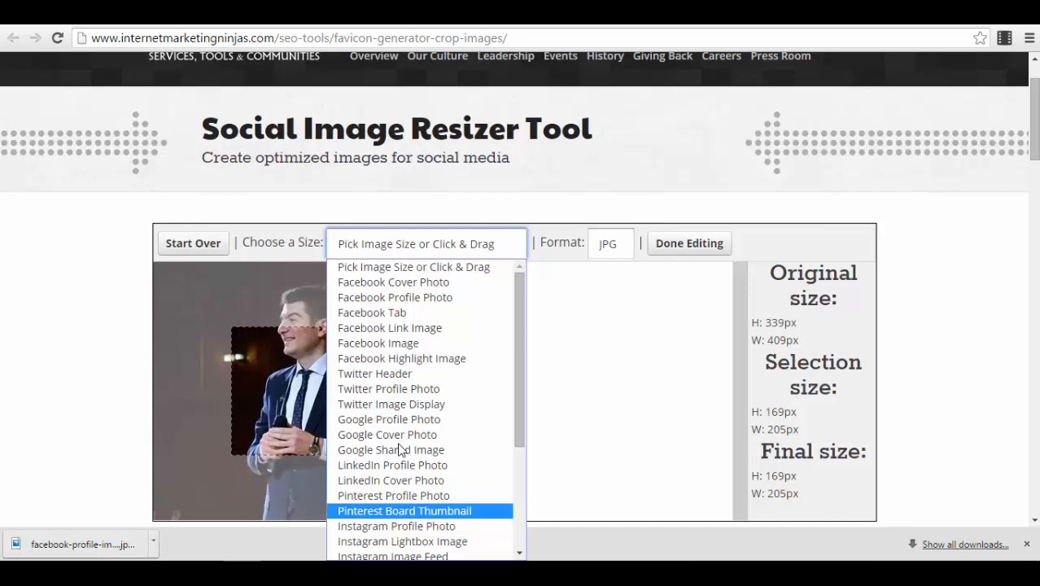
left_click(394, 296)
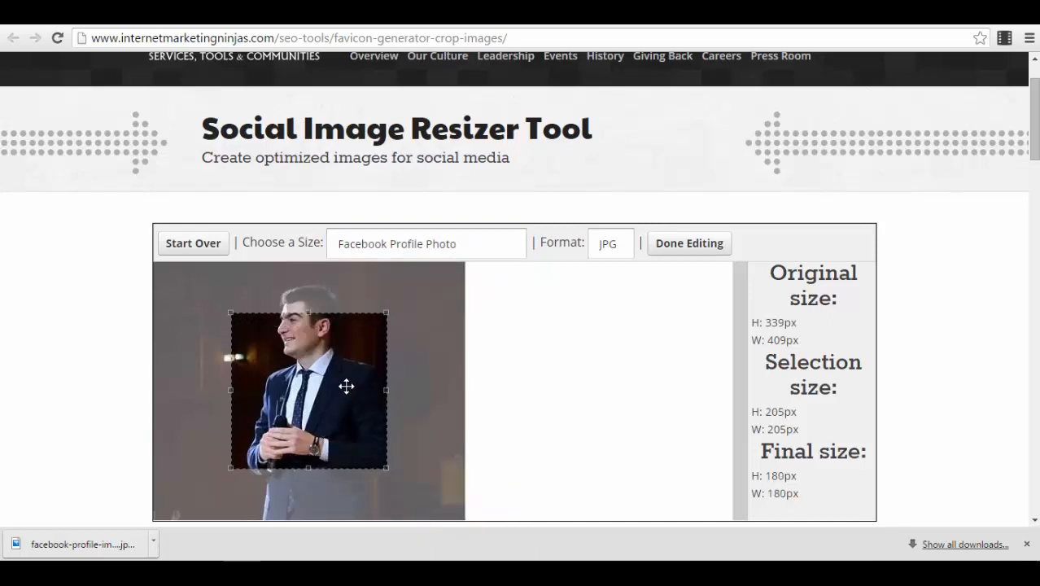
left_click_drag(347, 389, 348, 337)
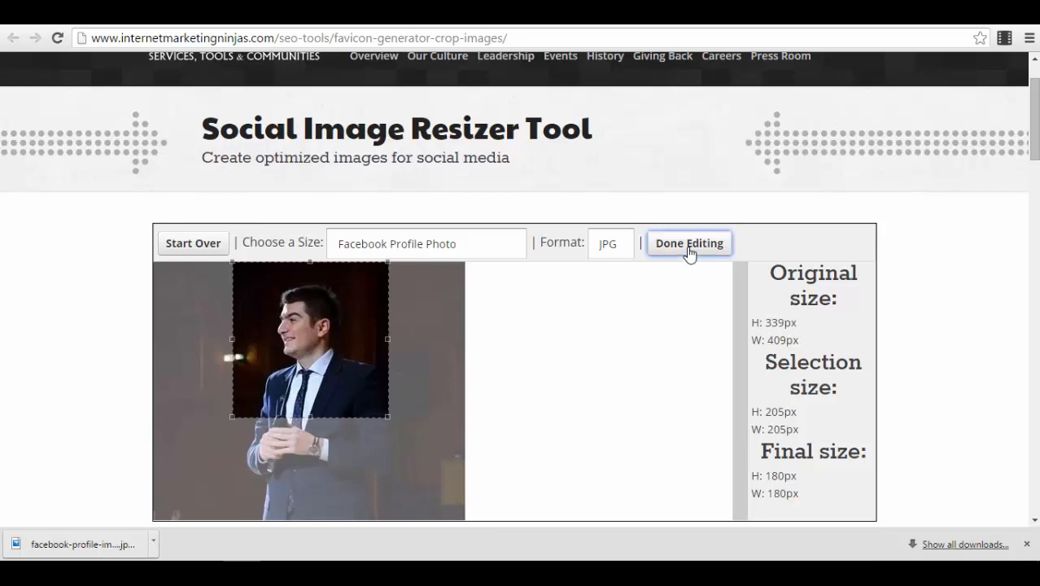
Finish the crop with Done Editing and download the 180×180 result as image.jpg.
left_click(690, 244)
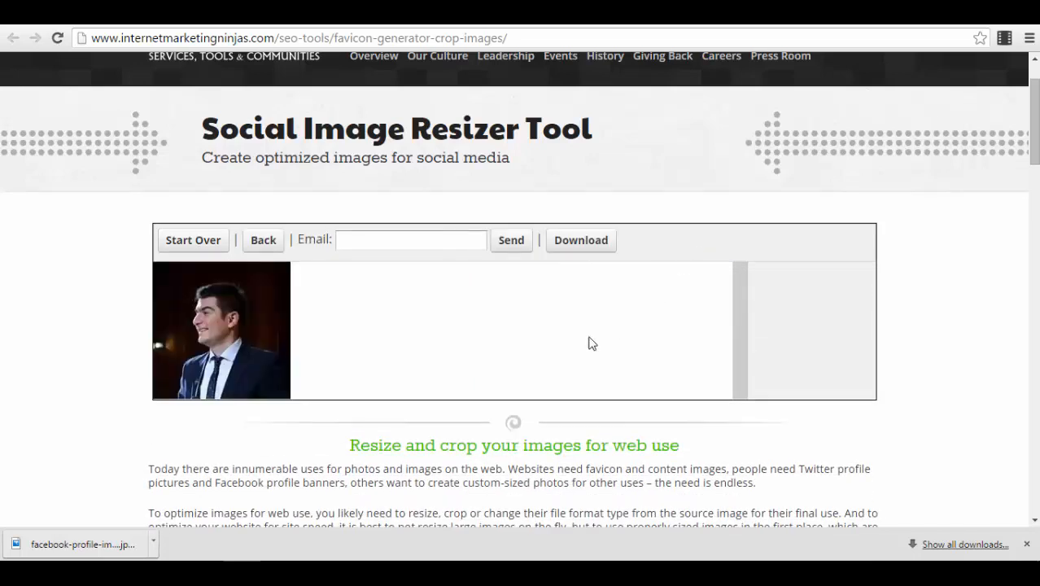
left_click(410, 239)
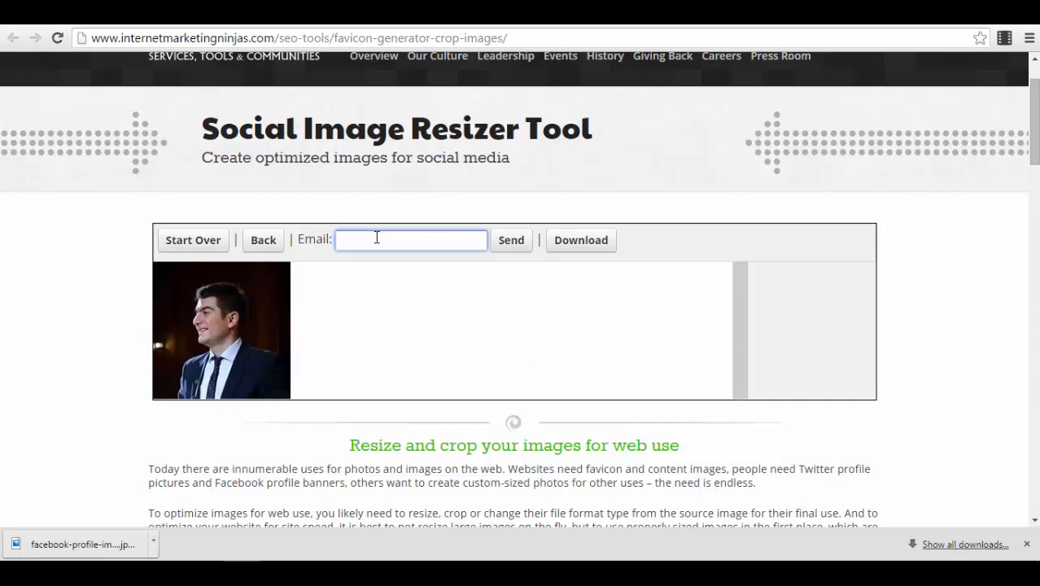
mouse_move(581, 241)
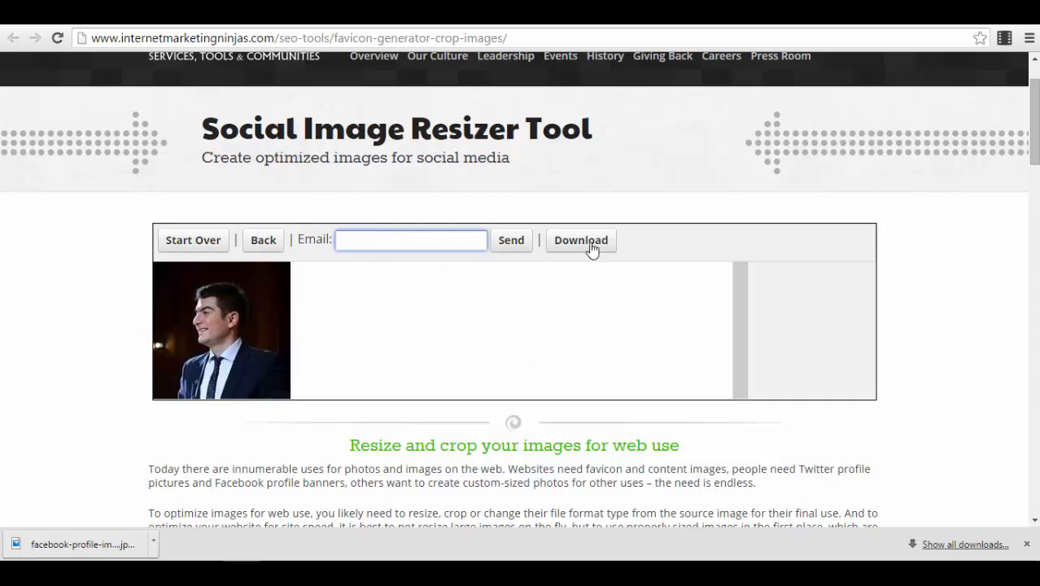
left_click(579, 239)
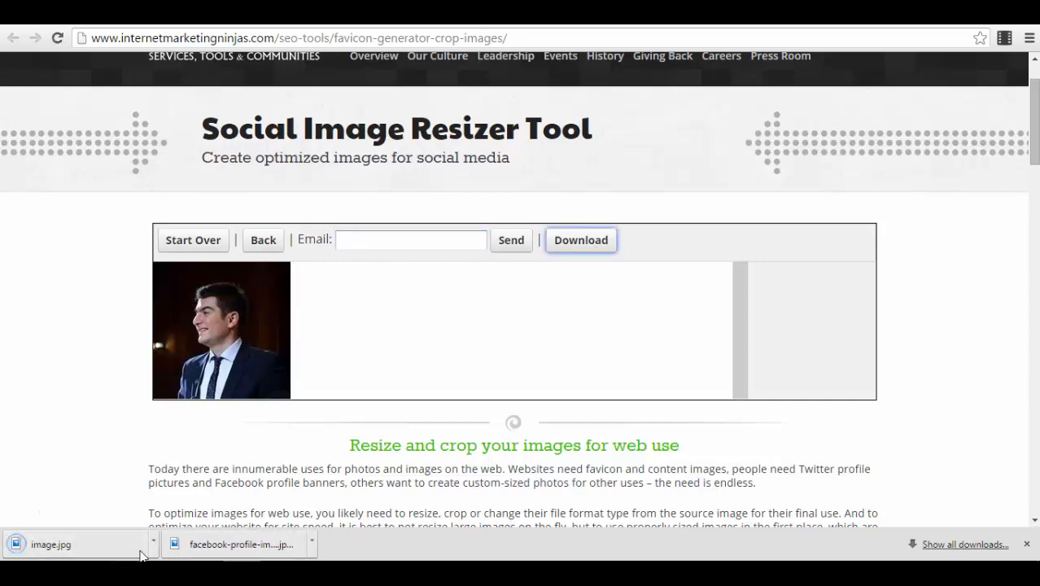